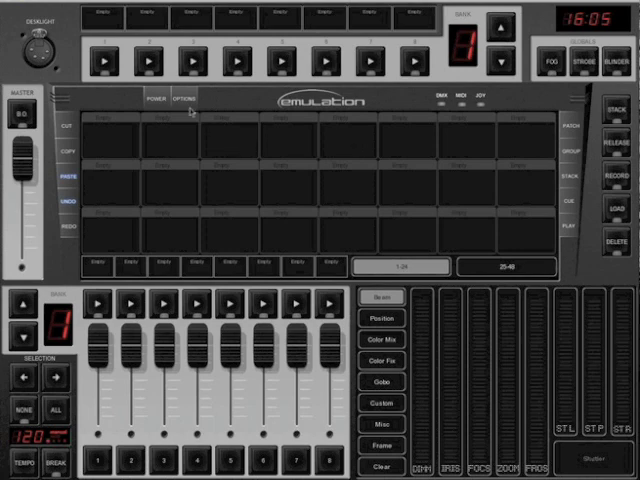
Step: Start a brand new show from the Disk menu, confirming the discard of Group Tutorial
{"action": "left_click", "coordinate": [184, 100]}
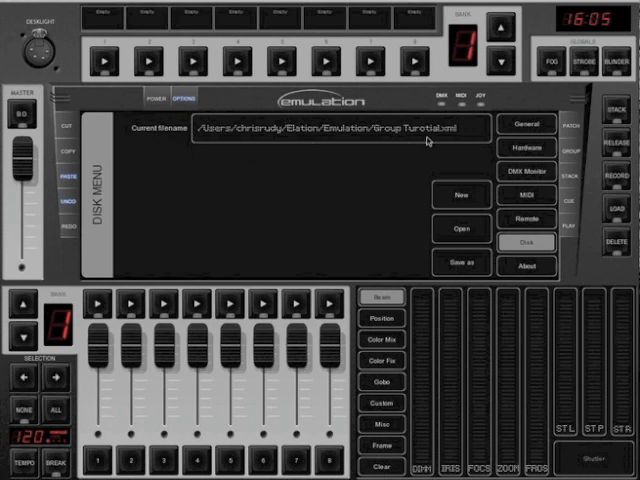
{"action": "mouse_move", "coordinate": [352, 182]}
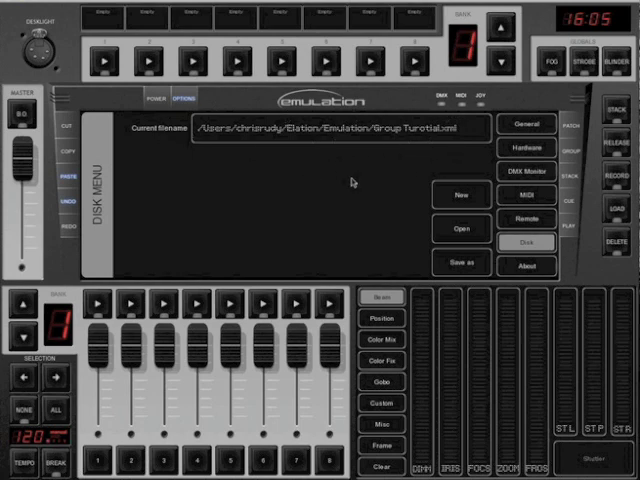
{"action": "mouse_move", "coordinate": [444, 156]}
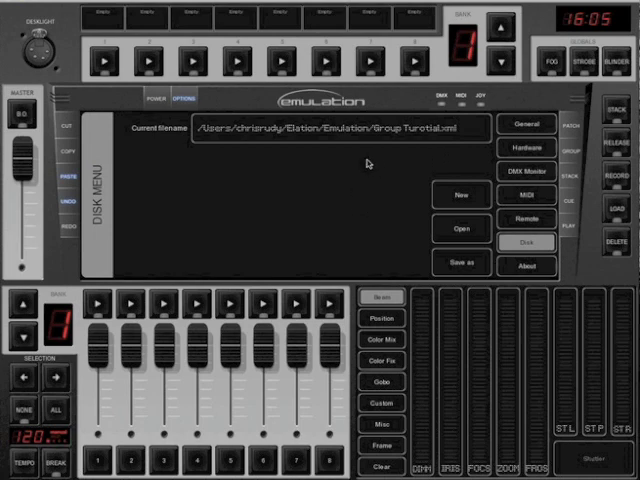
{"action": "left_click", "coordinate": [456, 194]}
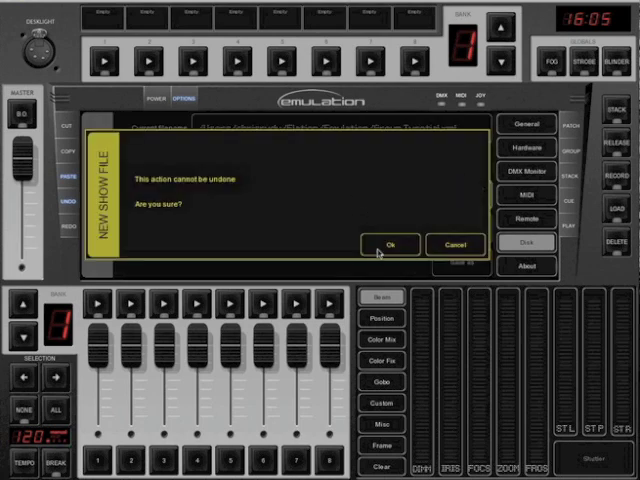
{"action": "left_click", "coordinate": [388, 244]}
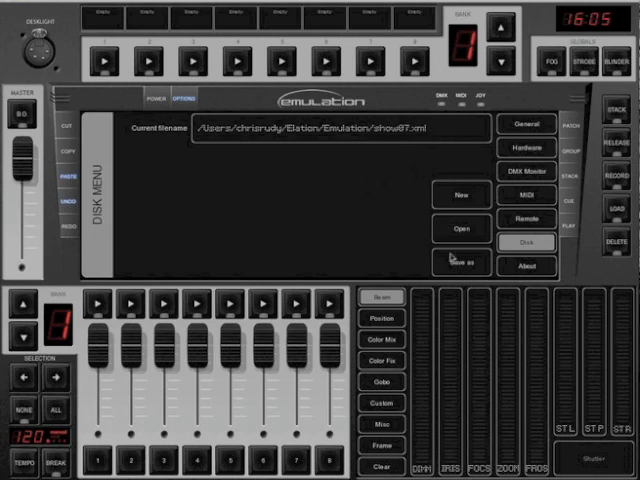
Step: Save the show under the new name 'Emulation Tutorial'
{"action": "left_click", "coordinate": [452, 264]}
{"action": "type", "text": "Elation Tuto"}
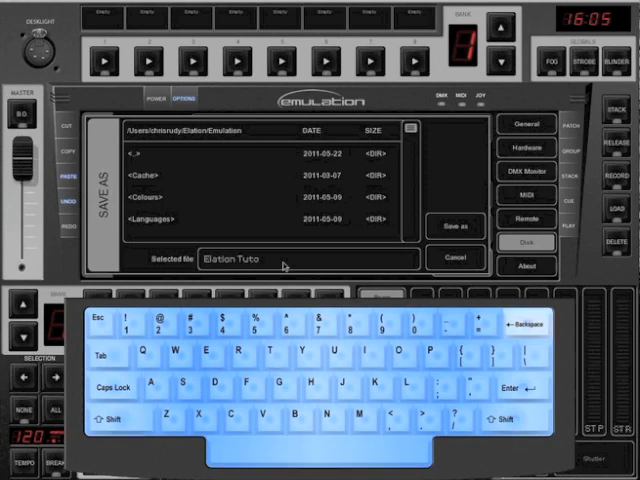
{"action": "type", "text": "rial"}
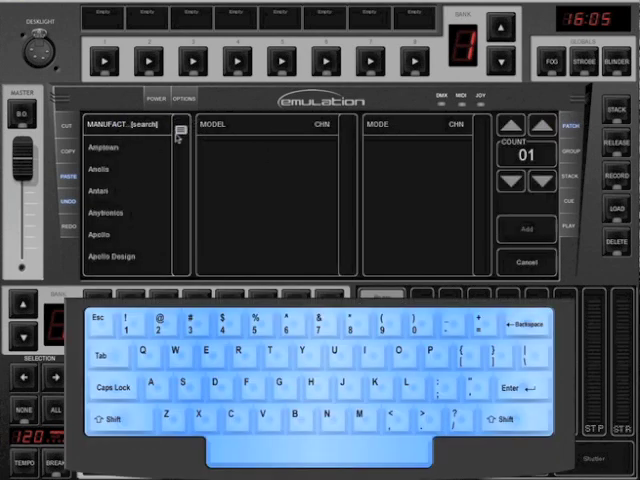
Step: Choose American DJ as manufacturer and Mega Pixel LED as the model to patch
{"action": "left_click", "coordinate": [116, 170]}
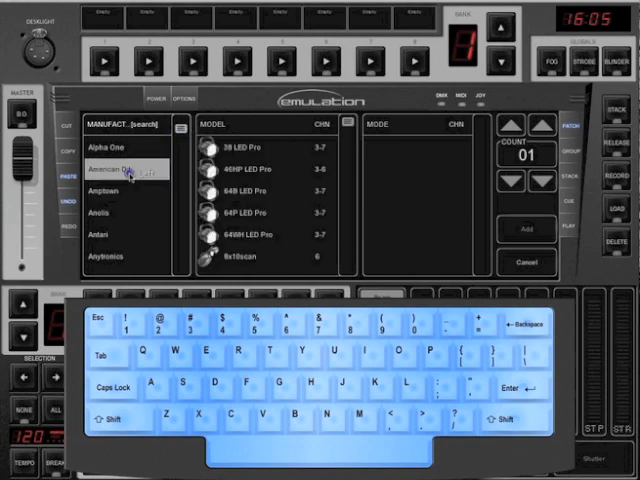
{"action": "left_click", "coordinate": [120, 172]}
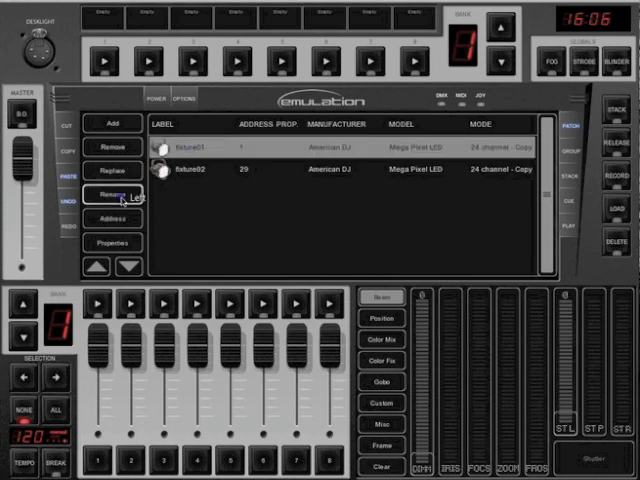
Step: Rename fixture01 to 'MP L' and fixture02 to 'MP R'
{"action": "left_click", "coordinate": [112, 196]}
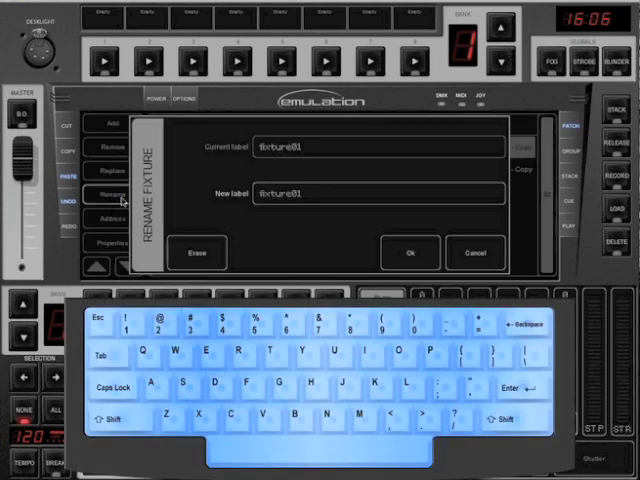
{"action": "left_click", "coordinate": [196, 252]}
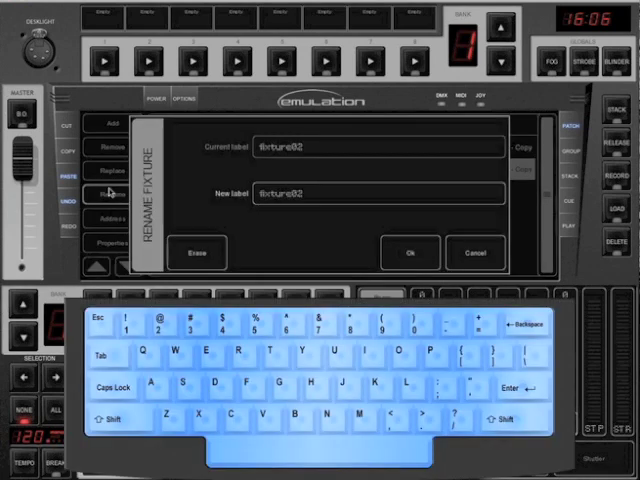
{"action": "left_click", "coordinate": [196, 252]}
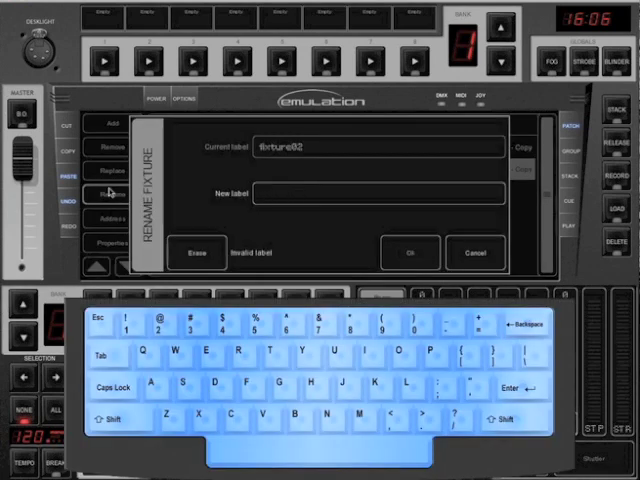
{"action": "type", "text": "MP R"}
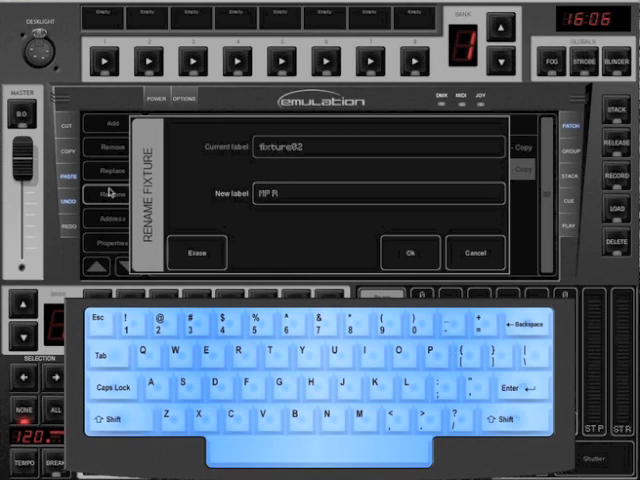
{"action": "left_click", "coordinate": [410, 252]}
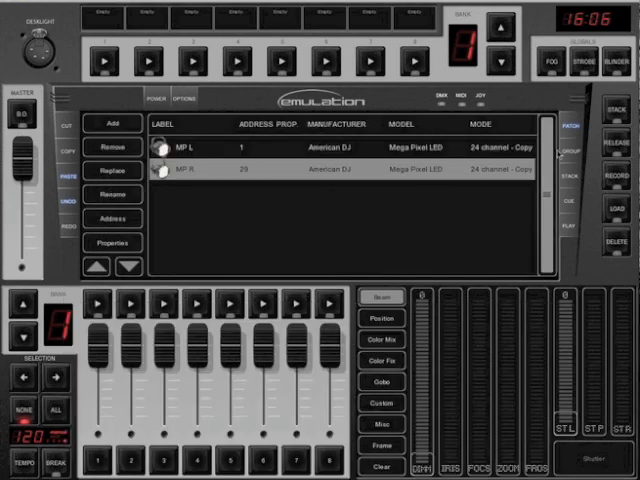
{"action": "mouse_move", "coordinate": [332, 164]}
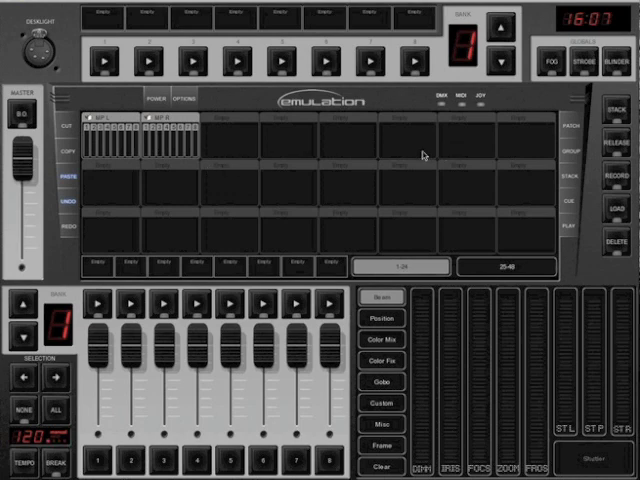
{"action": "mouse_move", "coordinate": [476, 164]}
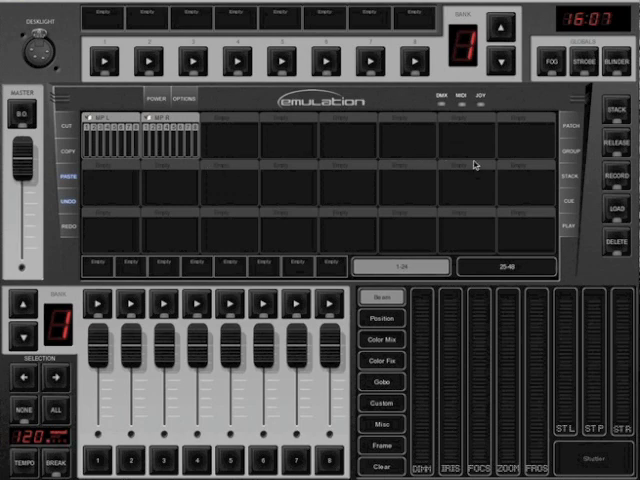
{"action": "mouse_move", "coordinate": [264, 168]}
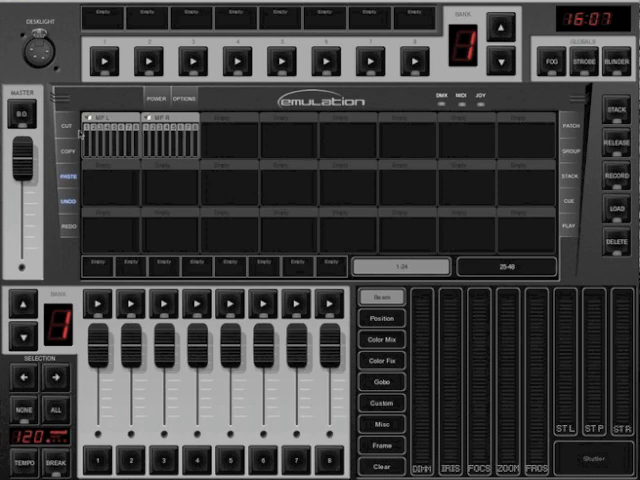
{"action": "mouse_move", "coordinate": [268, 168]}
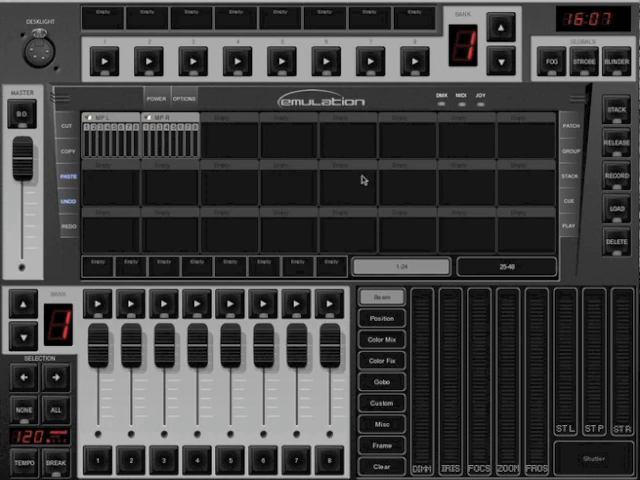
{"action": "mouse_move", "coordinate": [560, 156]}
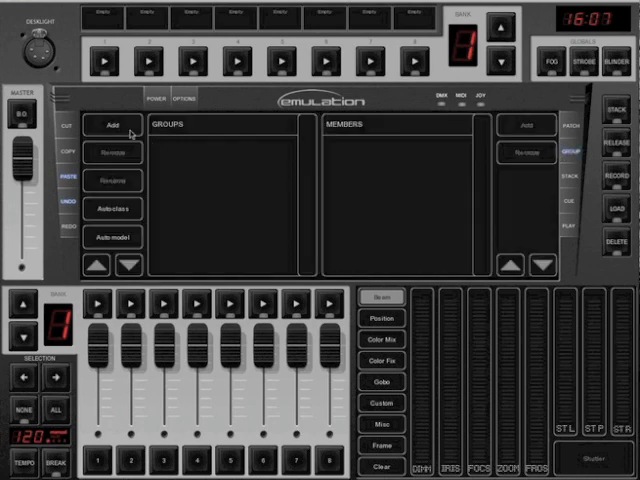
Step: Add Group01 and rename it to an MP group label
{"action": "left_click", "coordinate": [112, 126]}
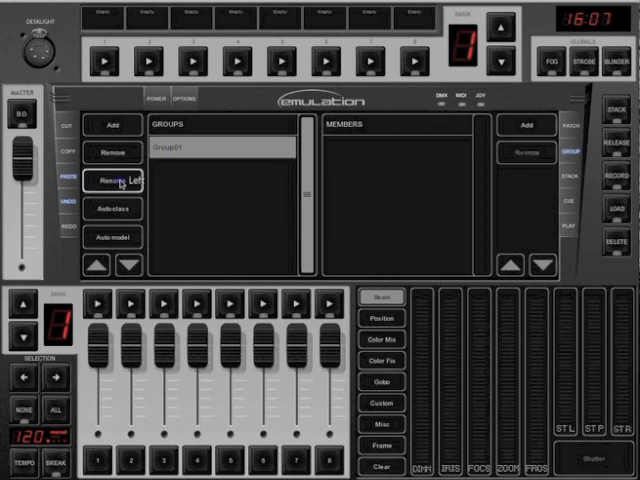
{"action": "left_click", "coordinate": [116, 180]}
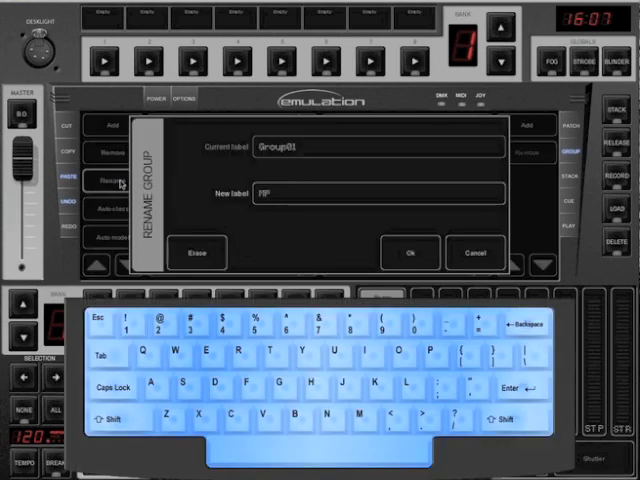
{"action": "type", "text": "Gro"}
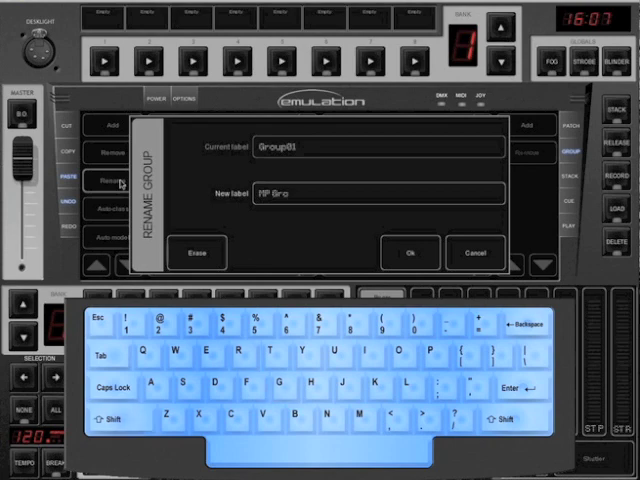
{"action": "left_click", "coordinate": [408, 252]}
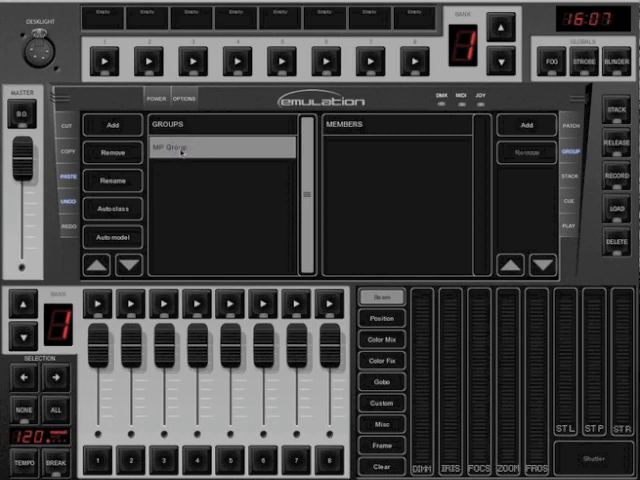
{"action": "mouse_move", "coordinate": [428, 164]}
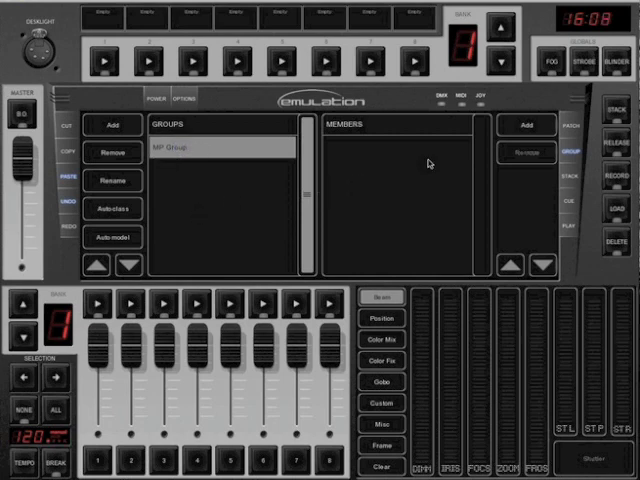
{"action": "mouse_move", "coordinate": [508, 132]}
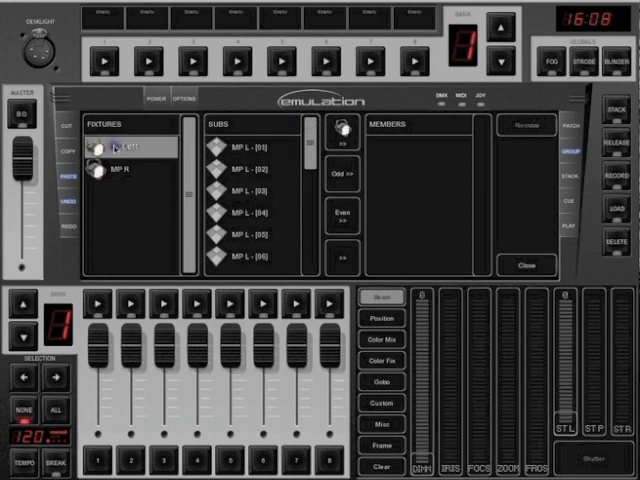
Step: List the sub-cells of MP L and MP R as candidate group members
{"action": "left_click", "coordinate": [120, 144]}
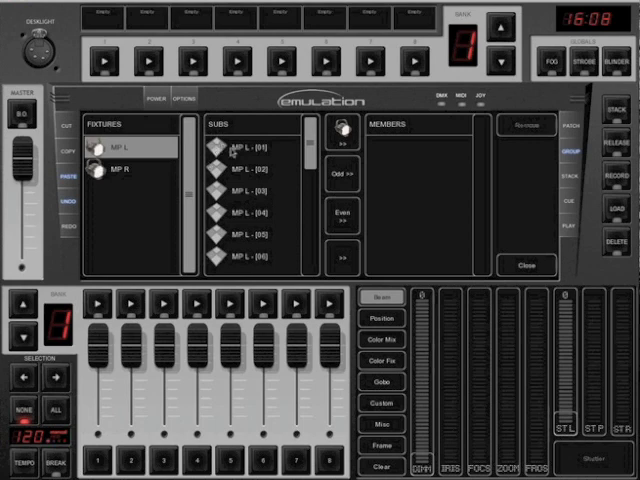
{"action": "left_click", "coordinate": [250, 148]}
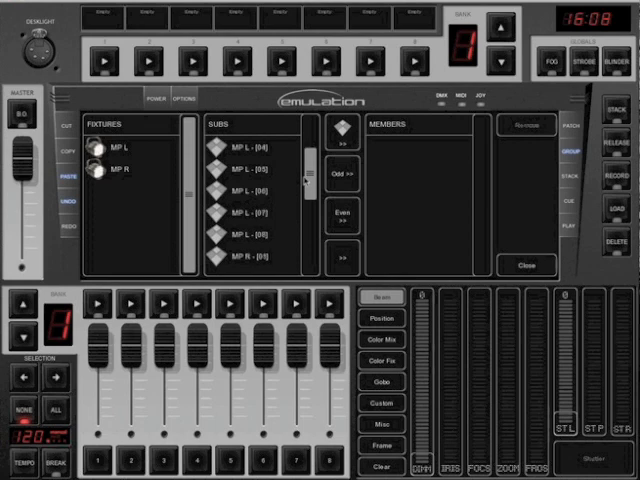
{"action": "scroll", "scroll_direction": "down", "scroll_amount": 3}
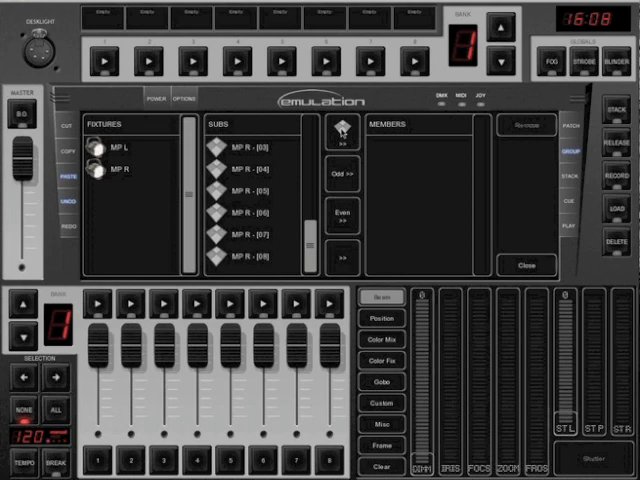
{"action": "left_click", "coordinate": [340, 136]}
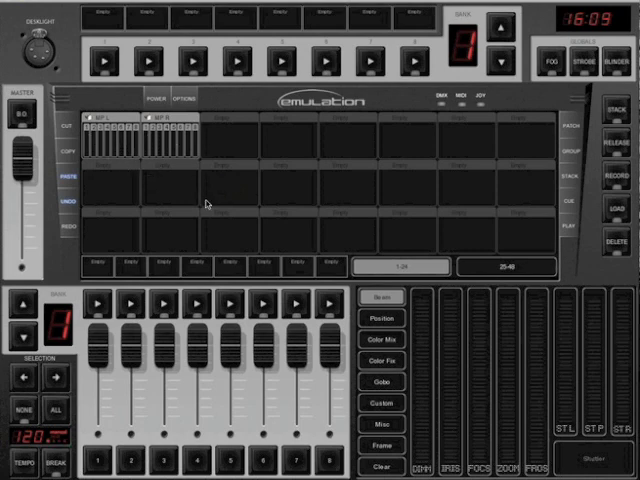
{"action": "mouse_move", "coordinate": [136, 306]}
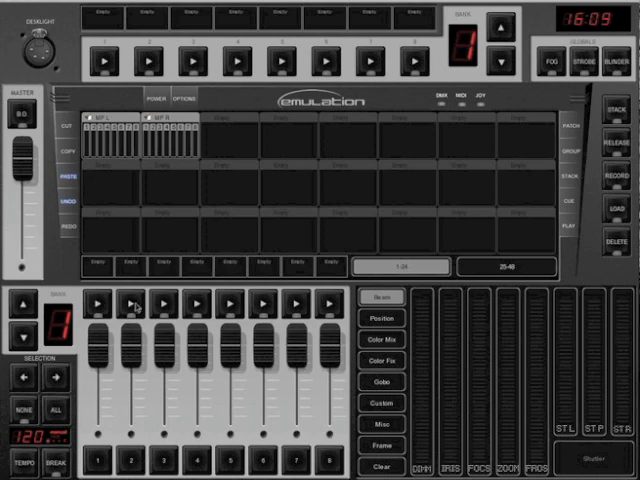
{"action": "mouse_move", "coordinate": [166, 98]}
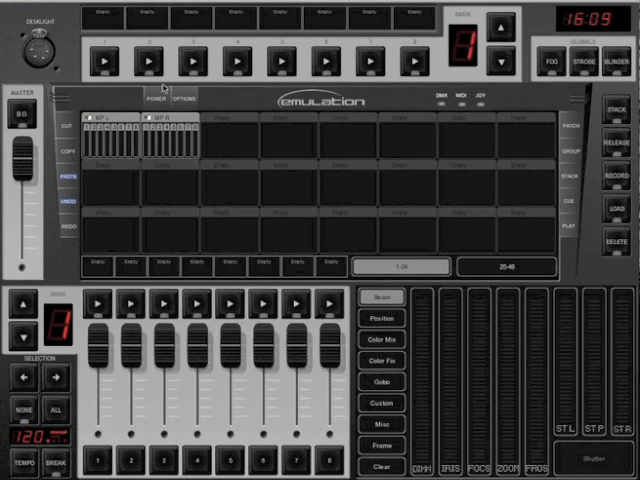
{"action": "mouse_move", "coordinate": [412, 92]}
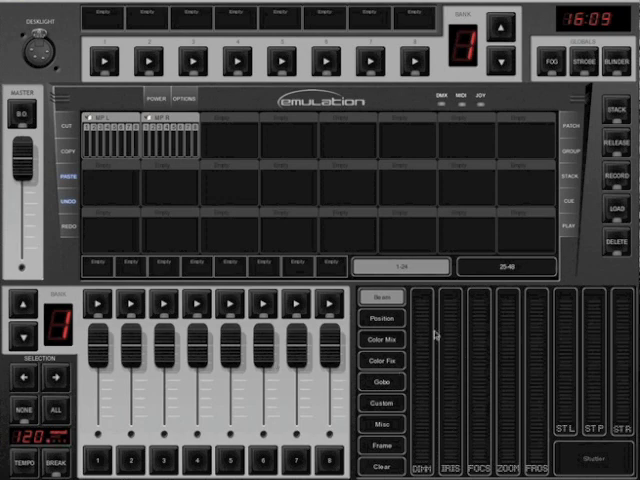
{"action": "mouse_move", "coordinate": [256, 324]}
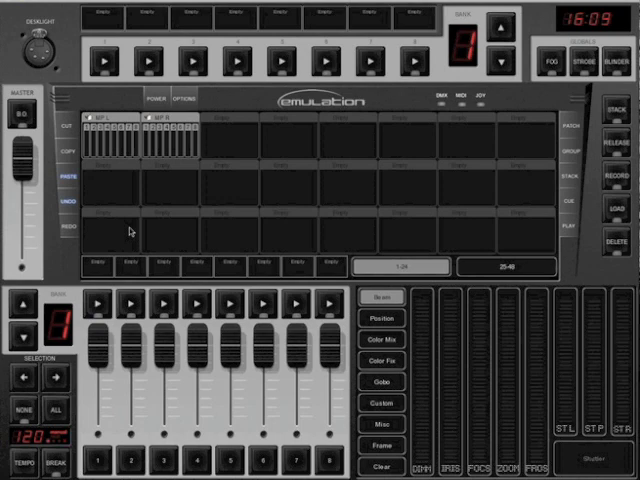
{"action": "mouse_move", "coordinate": [176, 52]}
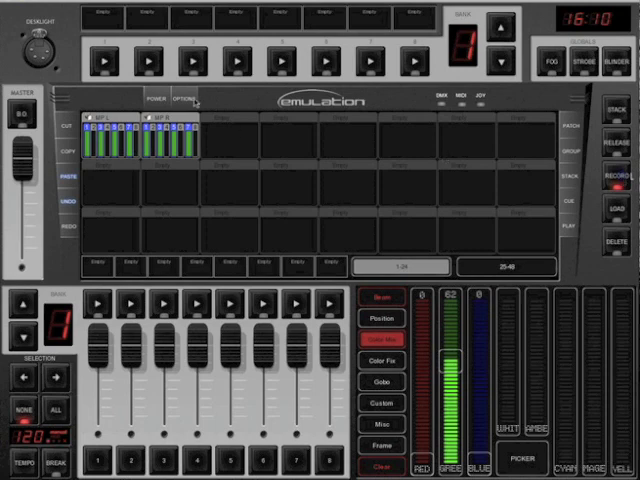
Step: Switch the selected Mega Pixel cells between colour effects and colour mix controls, clearing the selection between
{"action": "left_click", "coordinate": [100, 18]}
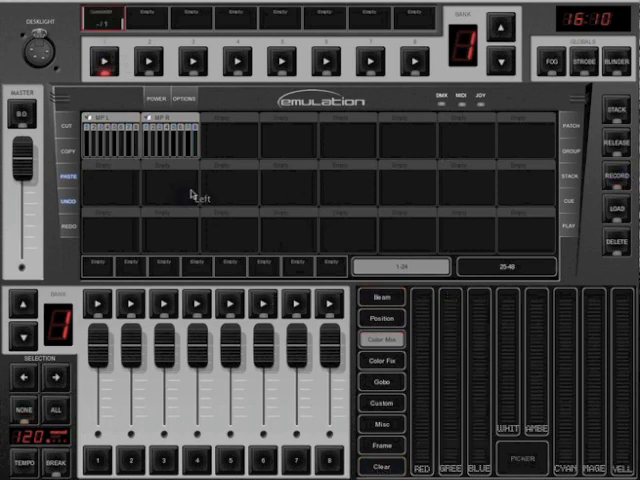
{"action": "left_click", "coordinate": [104, 68]}
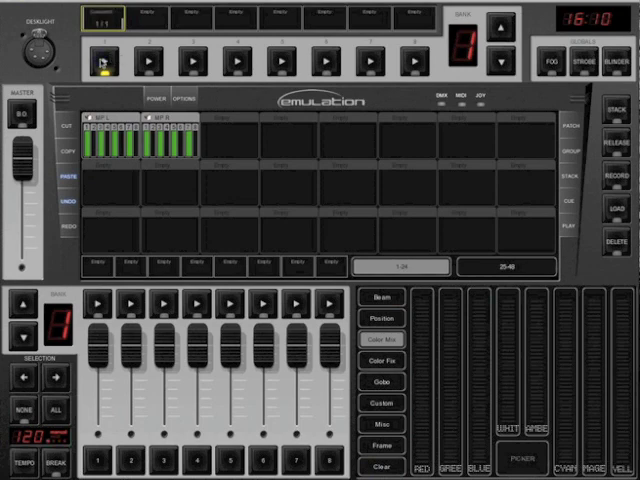
{"action": "left_click", "coordinate": [104, 18]}
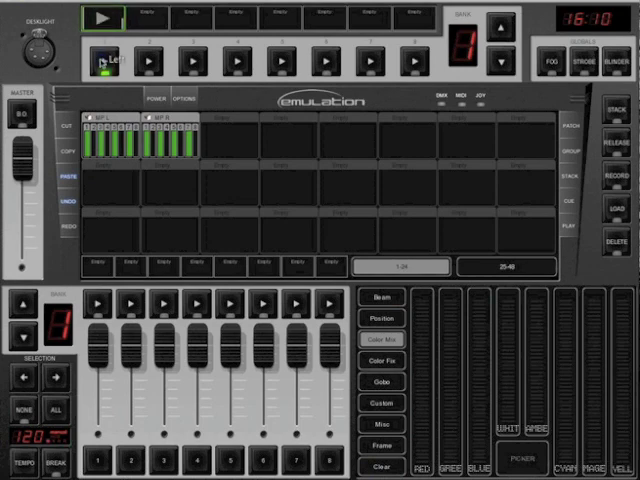
{"action": "left_click", "coordinate": [100, 18]}
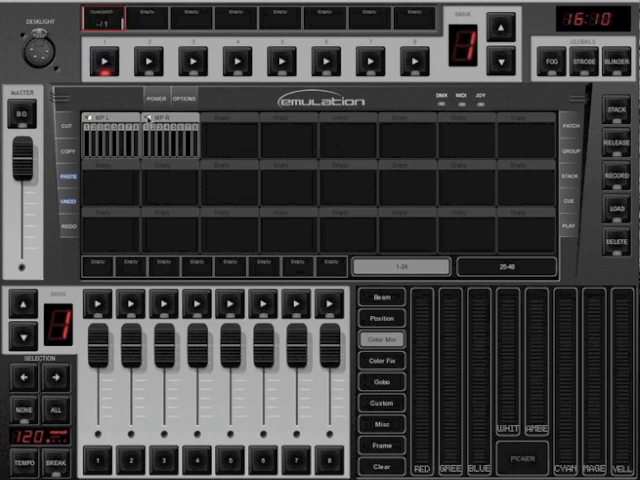
{"action": "left_click", "coordinate": [104, 64]}
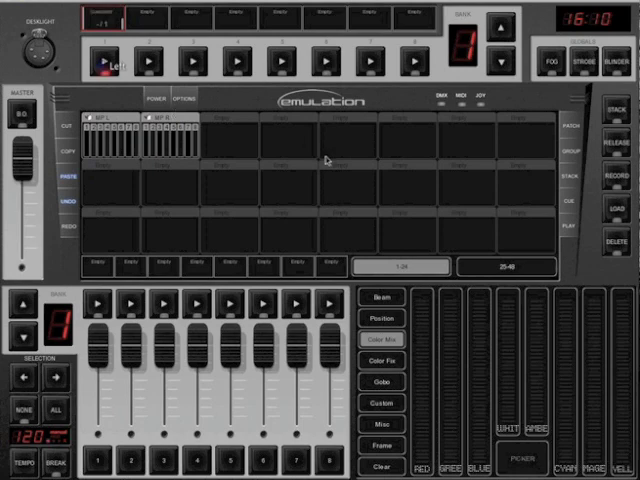
{"action": "mouse_move", "coordinate": [558, 192]}
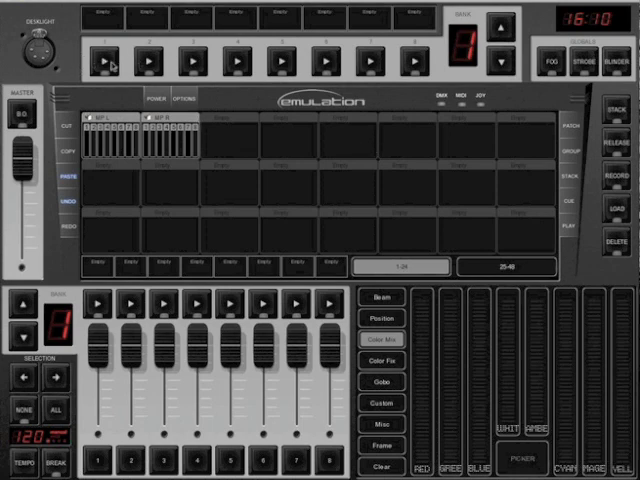
{"action": "mouse_move", "coordinate": [552, 232]}
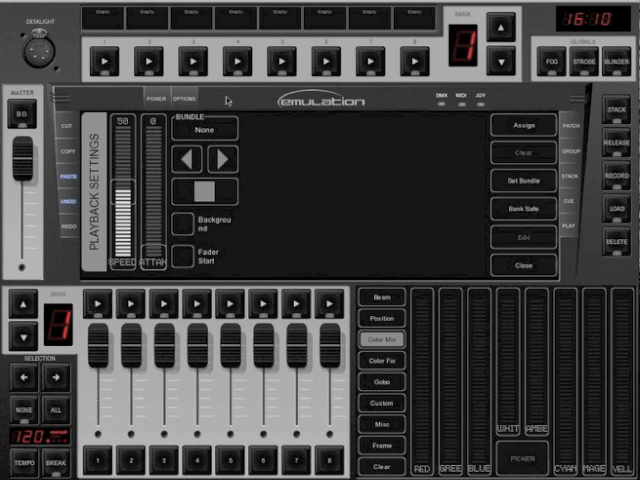
{"action": "mouse_move", "coordinate": [316, 184]}
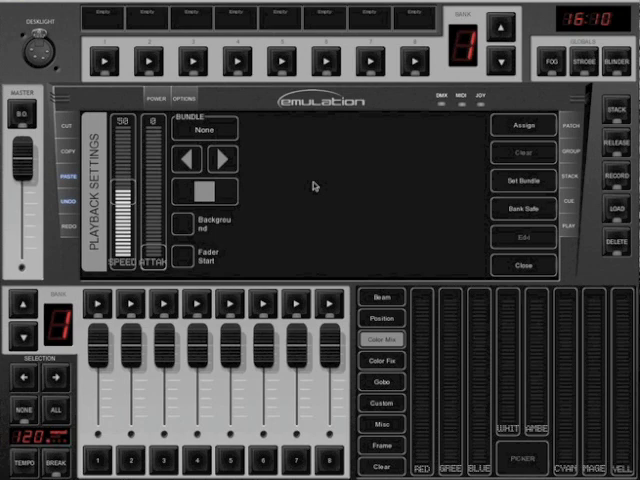
{"action": "mouse_move", "coordinate": [344, 168]}
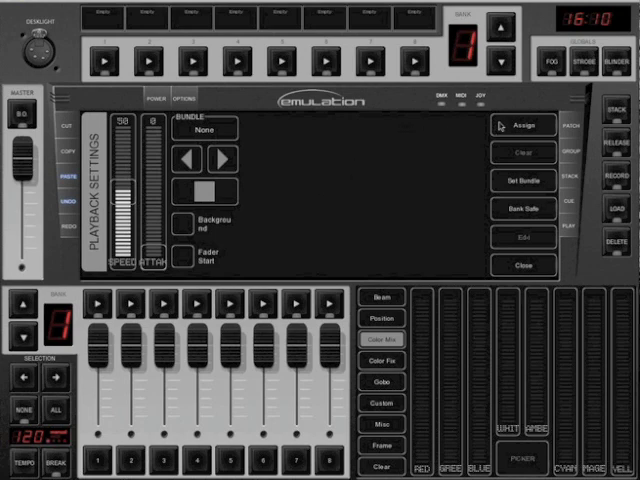
{"action": "mouse_move", "coordinate": [520, 126]}
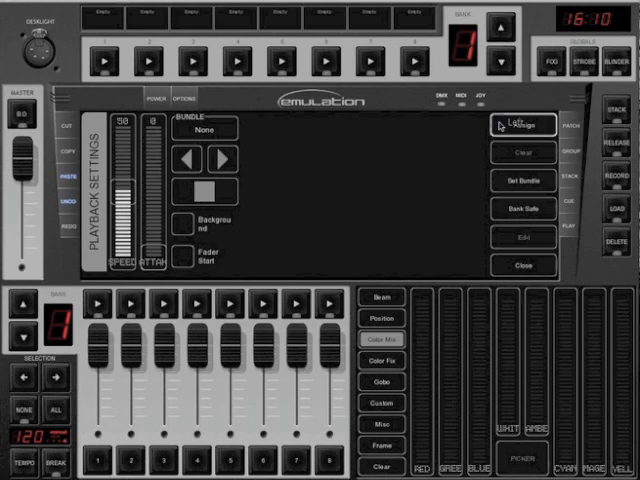
Step: Review the MP L members in the playback's bundle settings and close the dialog
{"action": "left_click", "coordinate": [520, 124]}
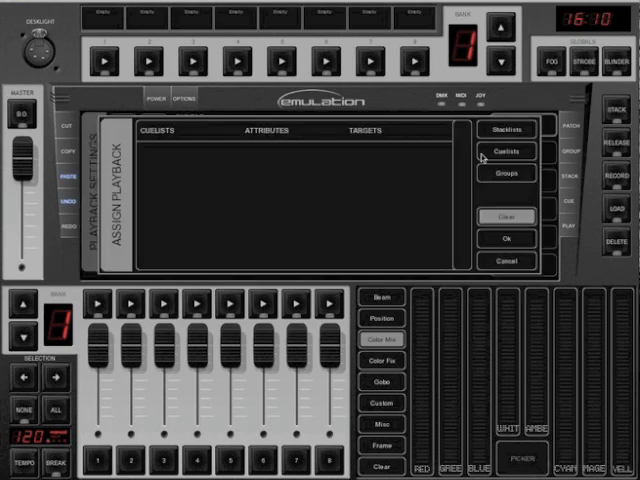
{"action": "left_click", "coordinate": [508, 172]}
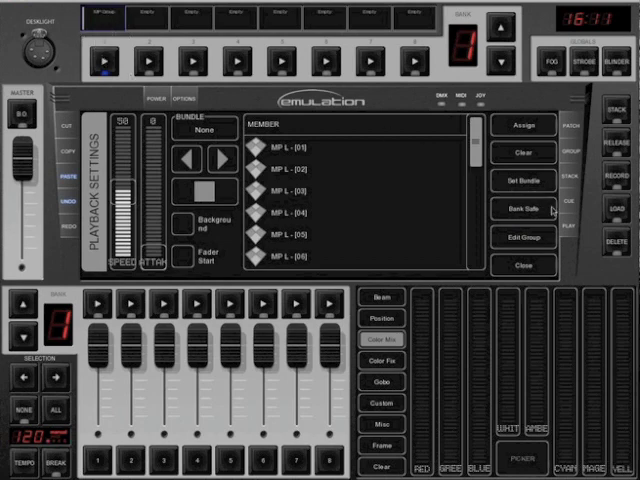
{"action": "mouse_move", "coordinate": [556, 210]}
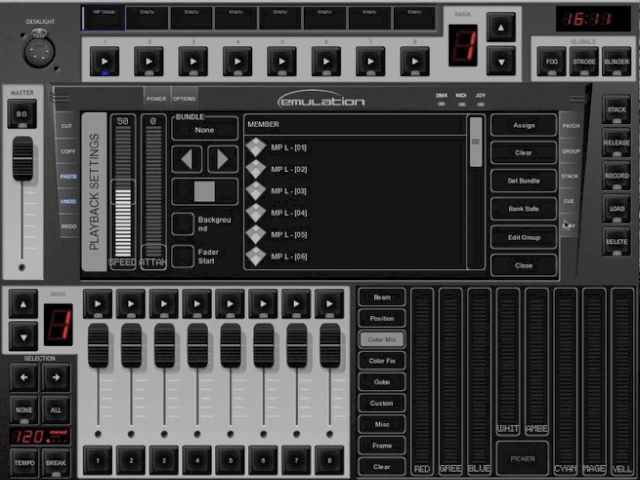
{"action": "left_click", "coordinate": [522, 264]}
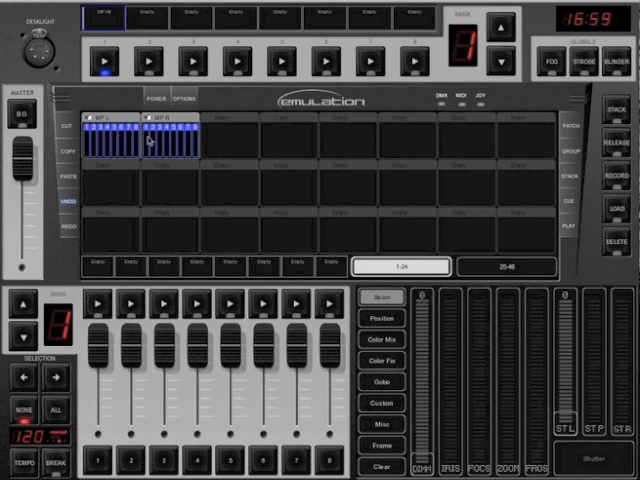
{"action": "mouse_move", "coordinate": [288, 210]}
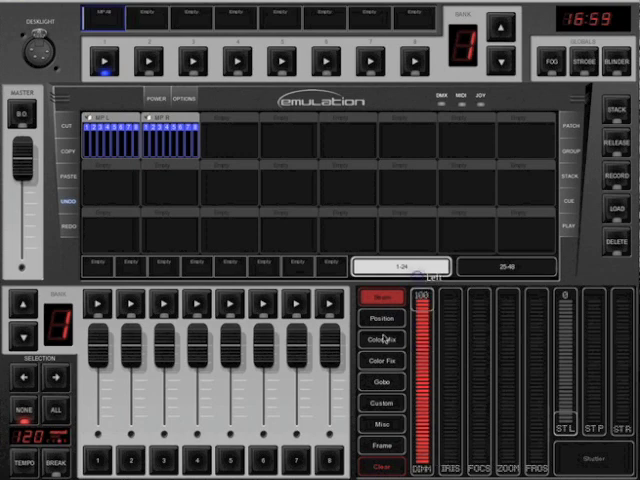
Step: Raise red and blue in Color Mix to give the MP fixtures a pink wash
{"action": "left_click", "coordinate": [382, 352]}
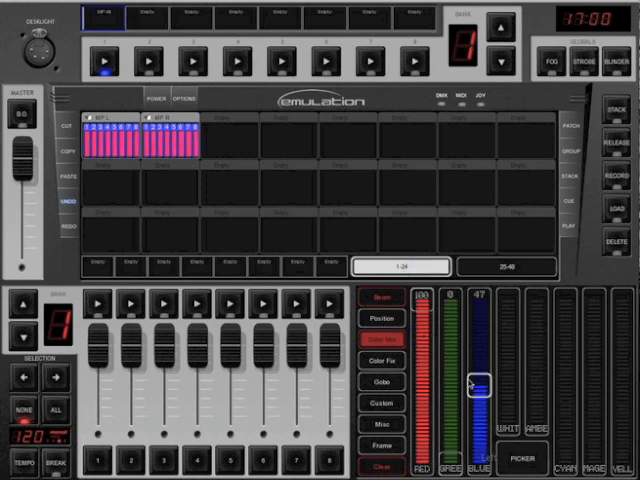
{"action": "left_click_drag", "start_coordinate": [480, 380], "coordinate": [480, 376]}
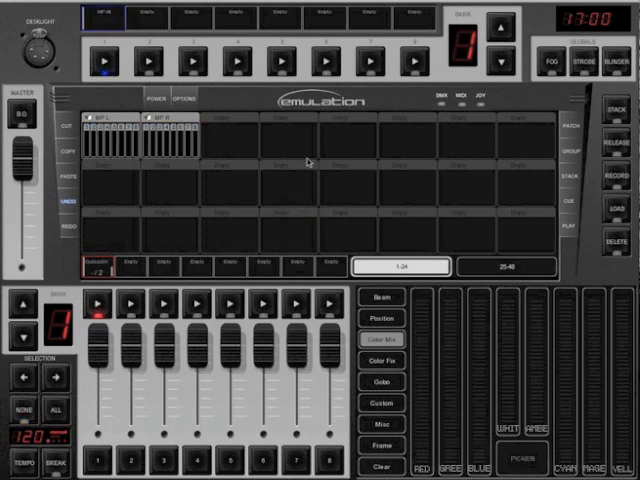
{"action": "mouse_move", "coordinate": [558, 144]}
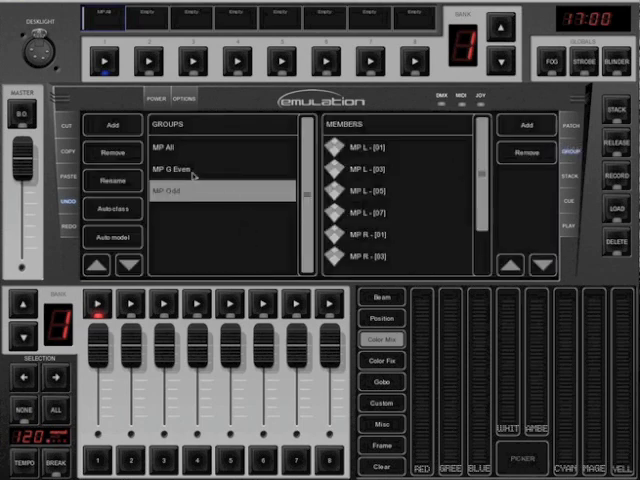
Step: Select the Even group and bring up its member editor
{"action": "left_click", "coordinate": [176, 168]}
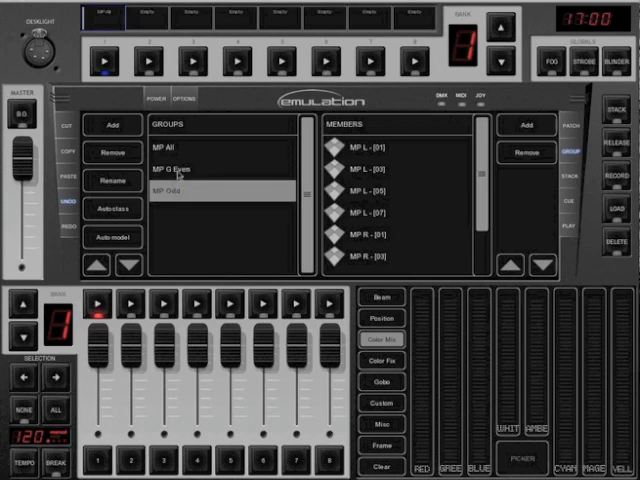
{"action": "left_click", "coordinate": [180, 172]}
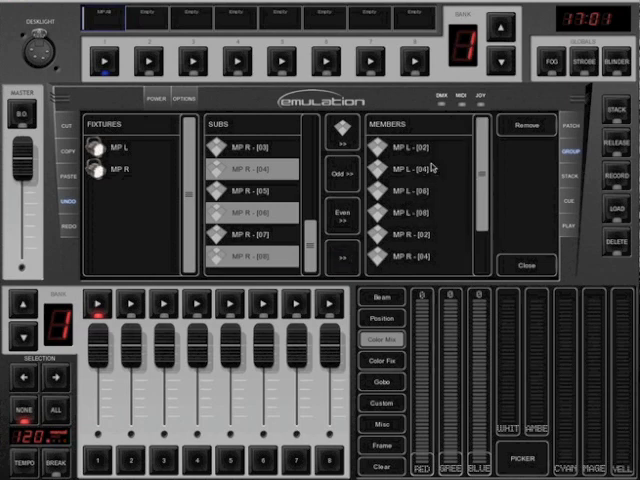
{"action": "mouse_move", "coordinate": [430, 170]}
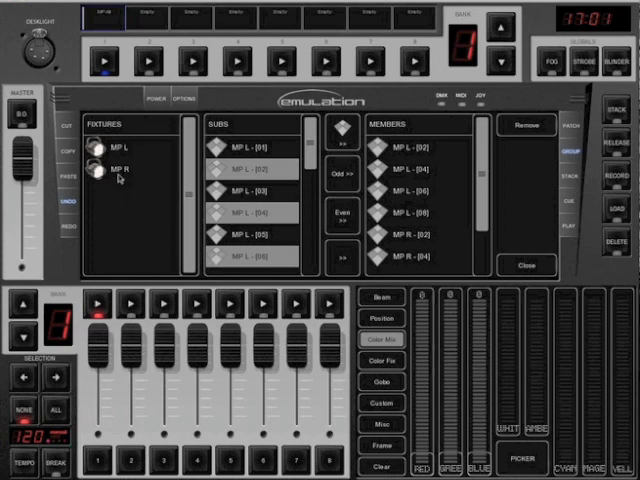
{"action": "mouse_move", "coordinate": [480, 202]}
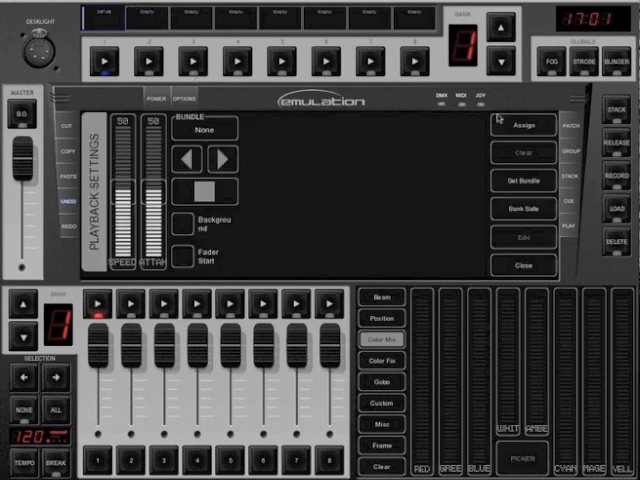
Step: Assign the playback and return to the Mega Pixel fixture grid
{"action": "left_click", "coordinate": [524, 124]}
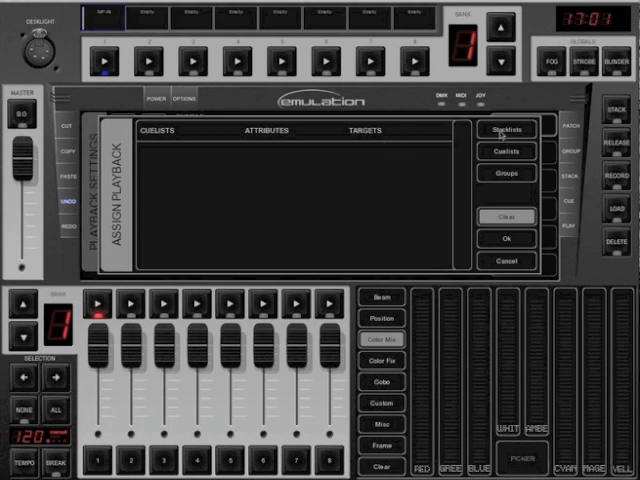
{"action": "left_click", "coordinate": [506, 174]}
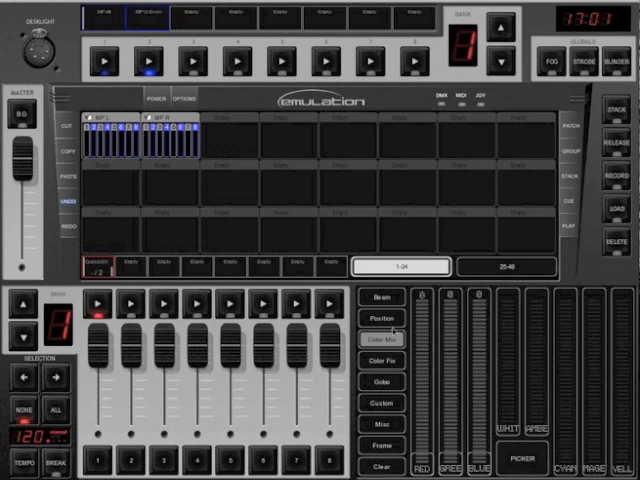
Step: Select the even-section Mega Pixel fixtures for programming
{"action": "left_click", "coordinate": [382, 296]}
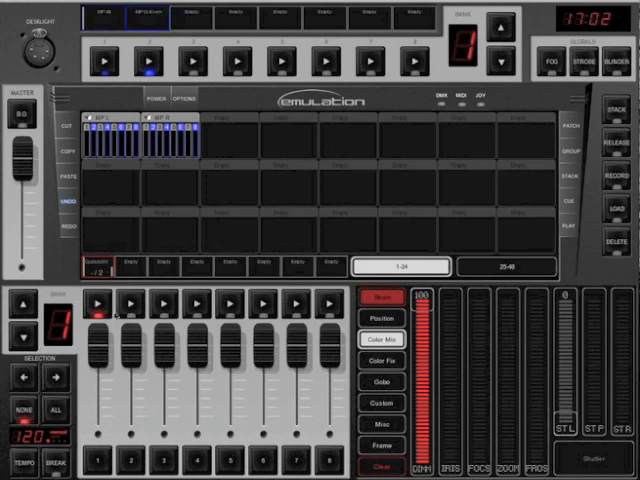
{"action": "mouse_move", "coordinate": [96, 306]}
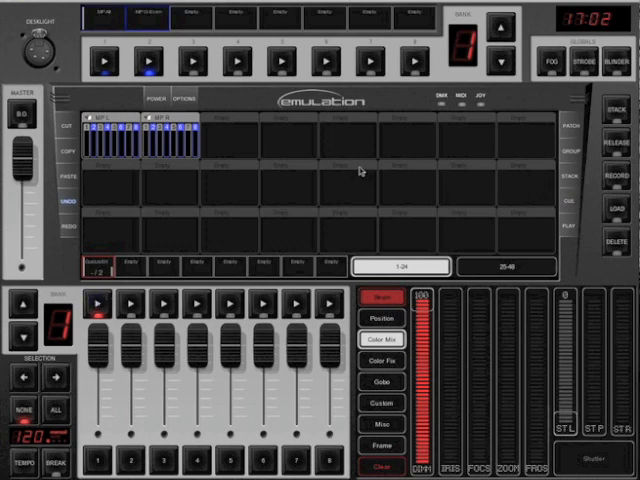
{"action": "mouse_move", "coordinate": [460, 216]}
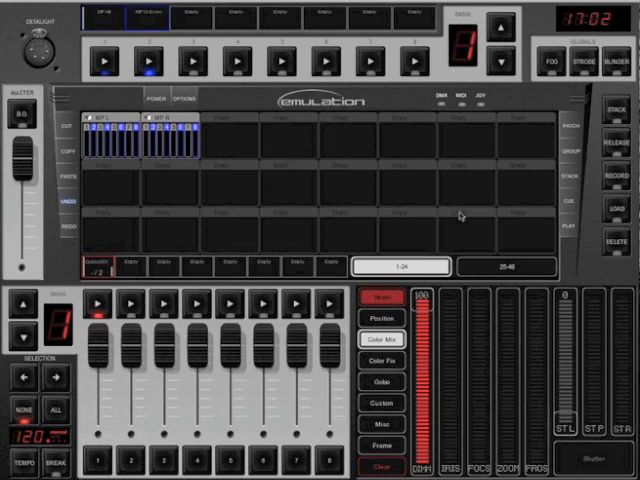
{"action": "mouse_move", "coordinate": [528, 196]}
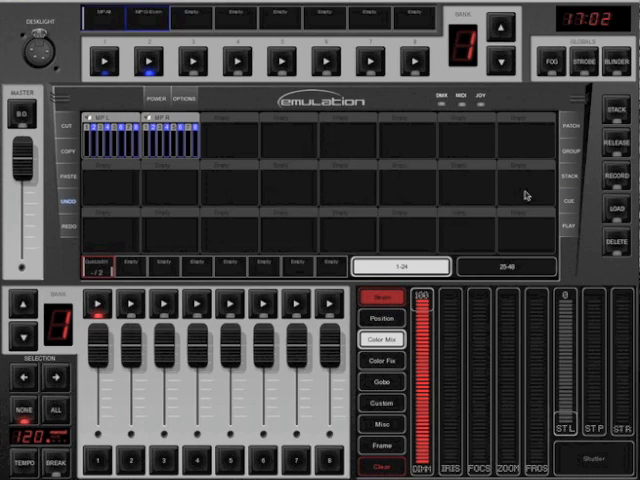
{"action": "mouse_move", "coordinate": [130, 150]}
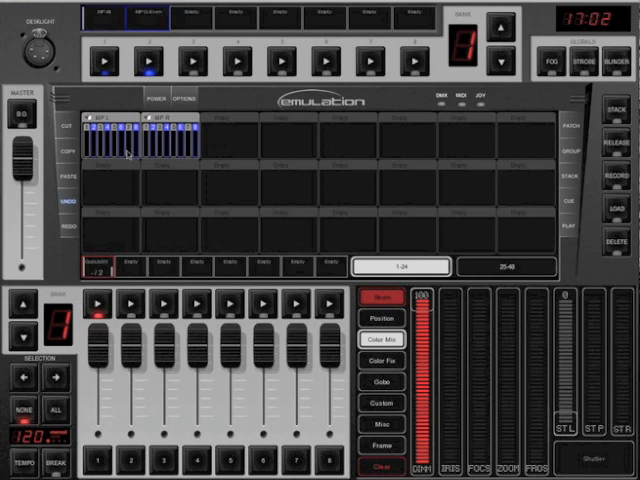
{"action": "mouse_move", "coordinate": [250, 168]}
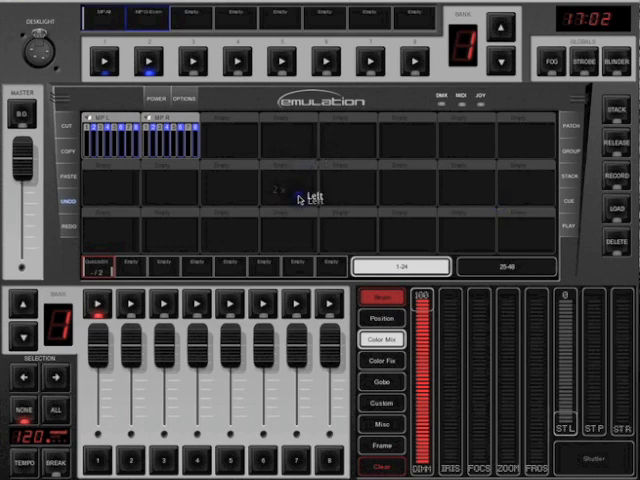
{"action": "mouse_move", "coordinate": [100, 304]}
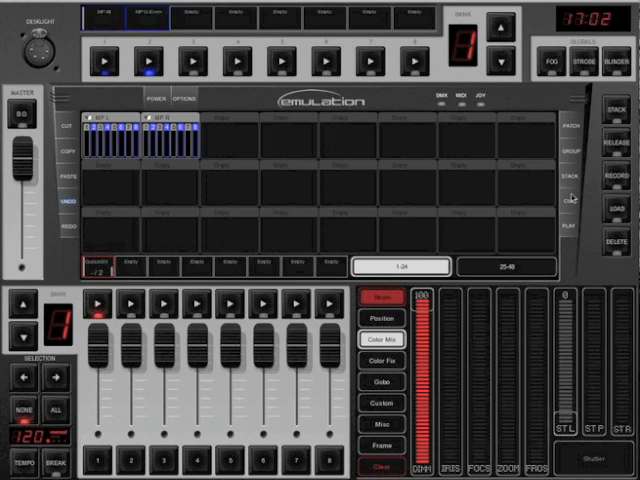
{"action": "mouse_move", "coordinate": [124, 262]}
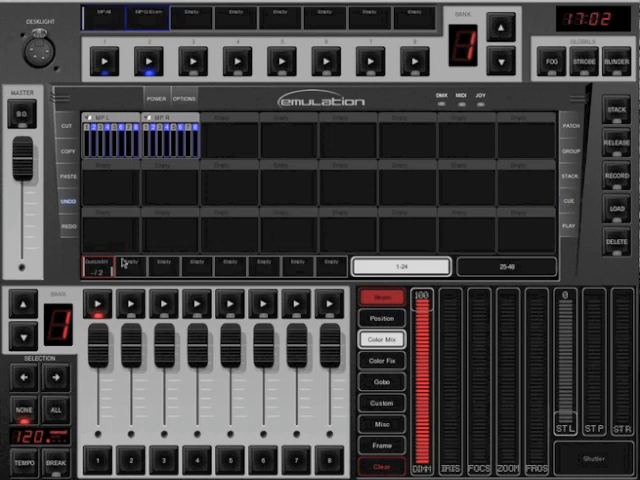